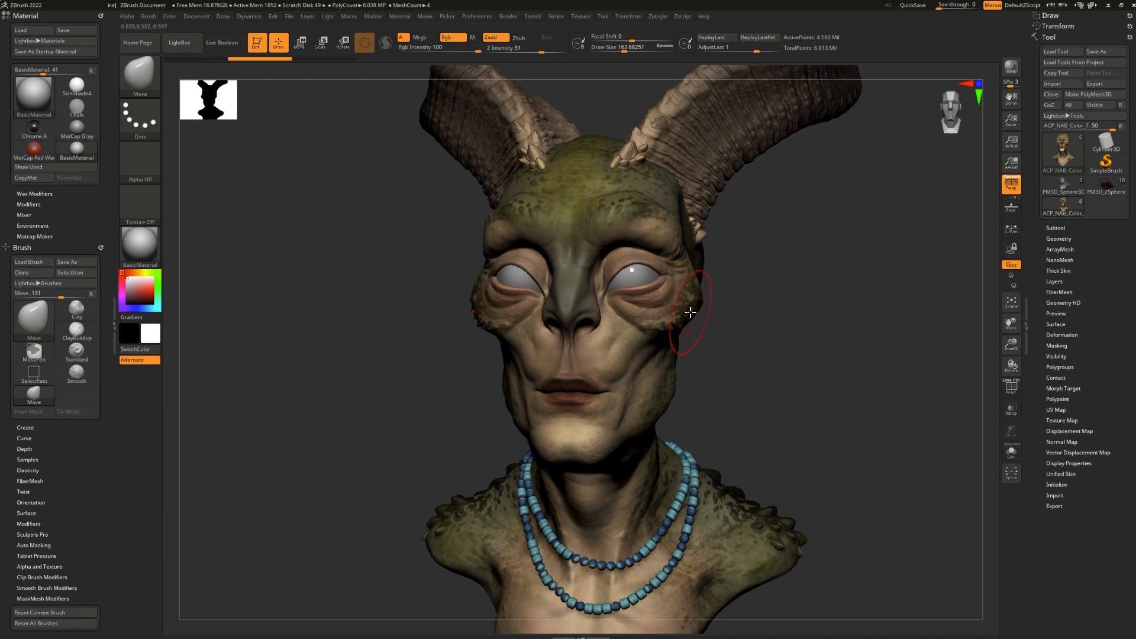
# Switch to the sphere and activate symmetry across the X, Y and Z axes in Transform.
pyautogui.press('x')
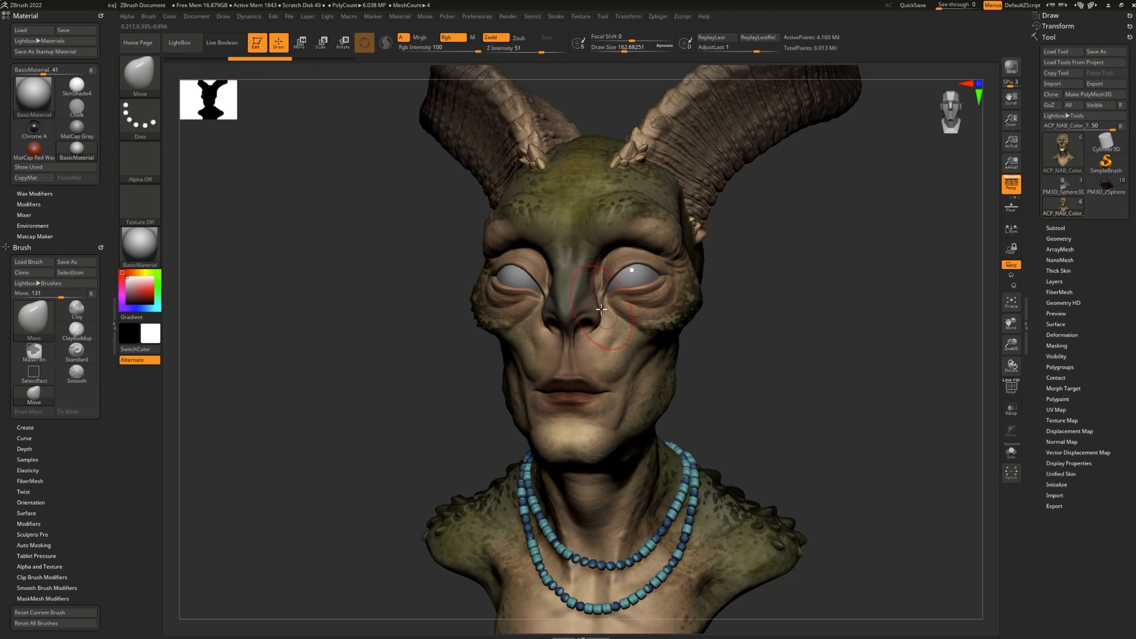
pyautogui.moveTo(601, 307); pyautogui.dragTo(605, 347)
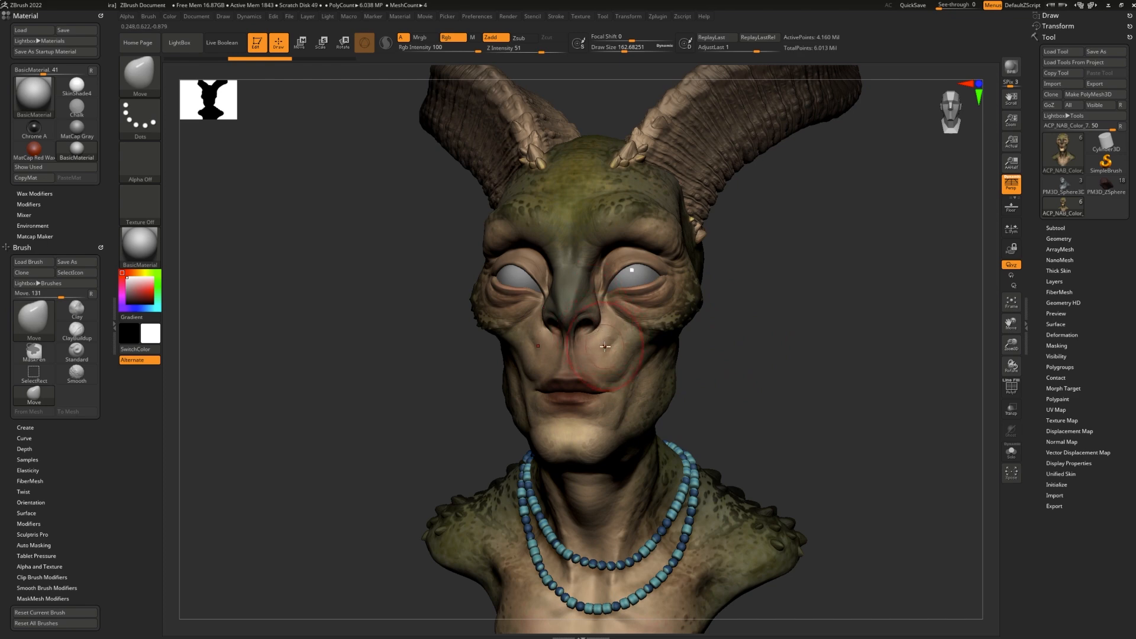
pyautogui.moveTo(605, 346); pyautogui.dragTo(778, 237)
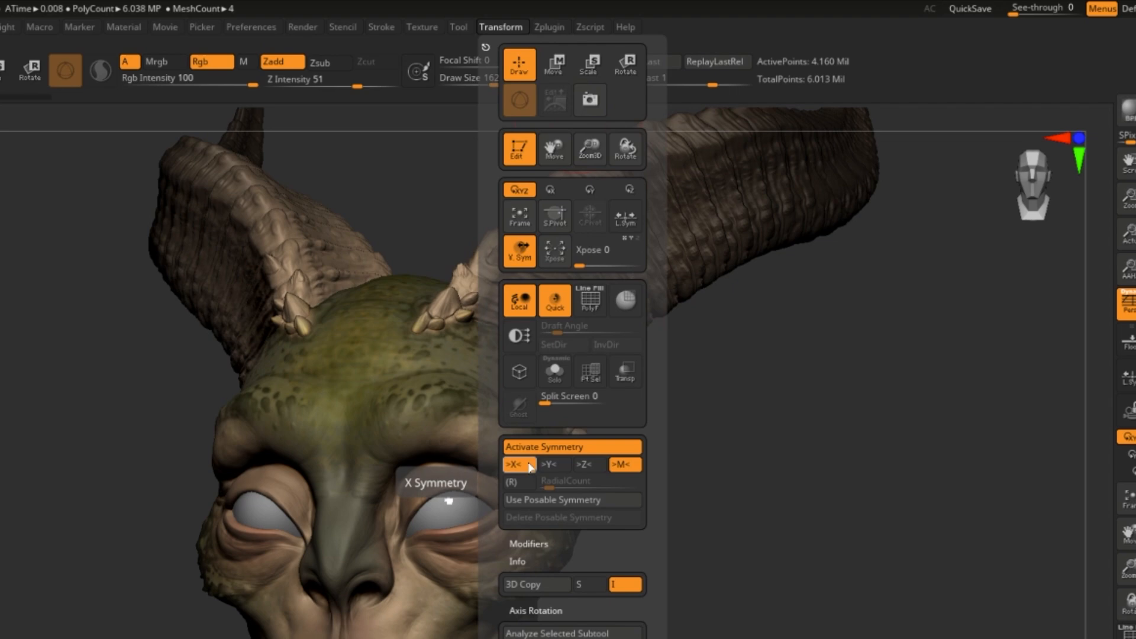
pyautogui.click(588, 463)
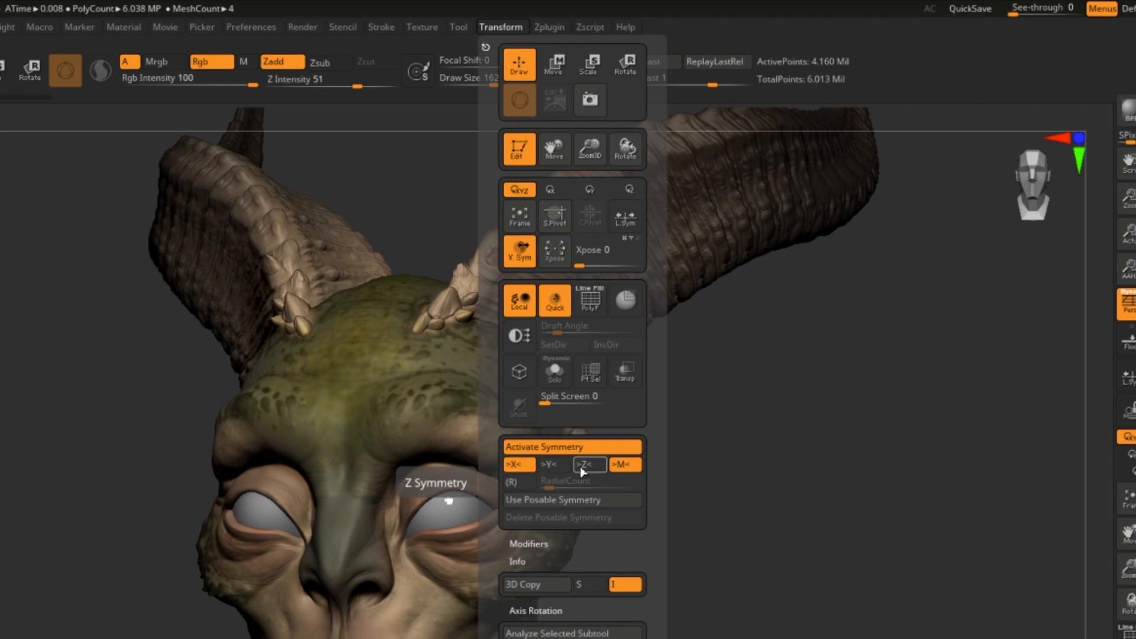
pyautogui.click(553, 464)
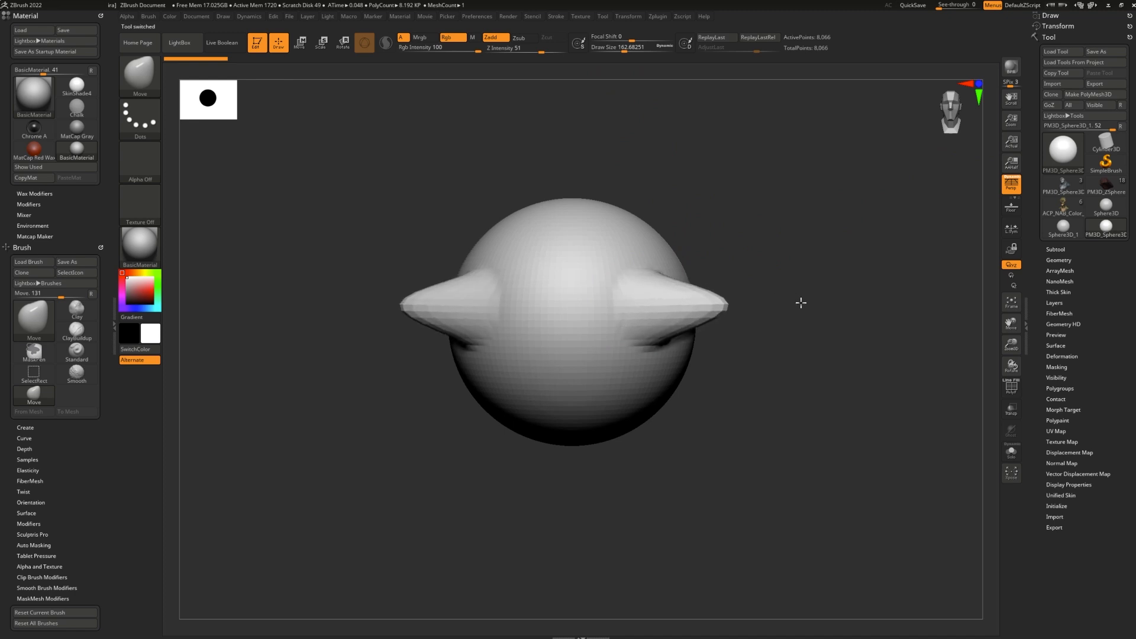
pyautogui.click(627, 15)
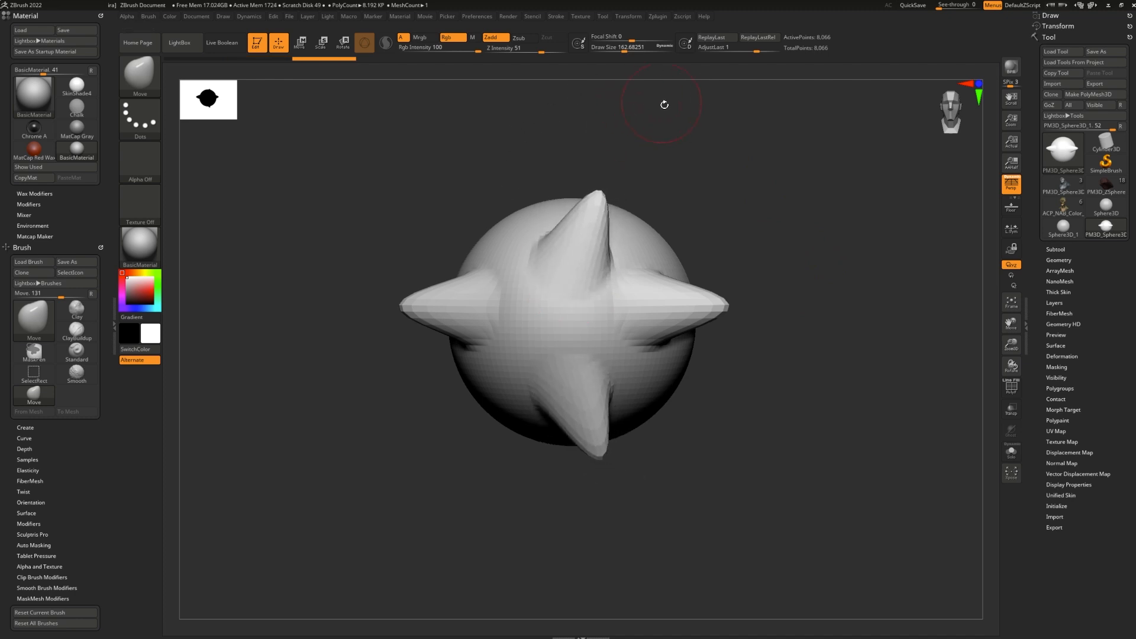
# Undo to a smooth sphere, add another symmetry axis and pull mirrored bumps with the Move brush.
pyautogui.click(627, 15)
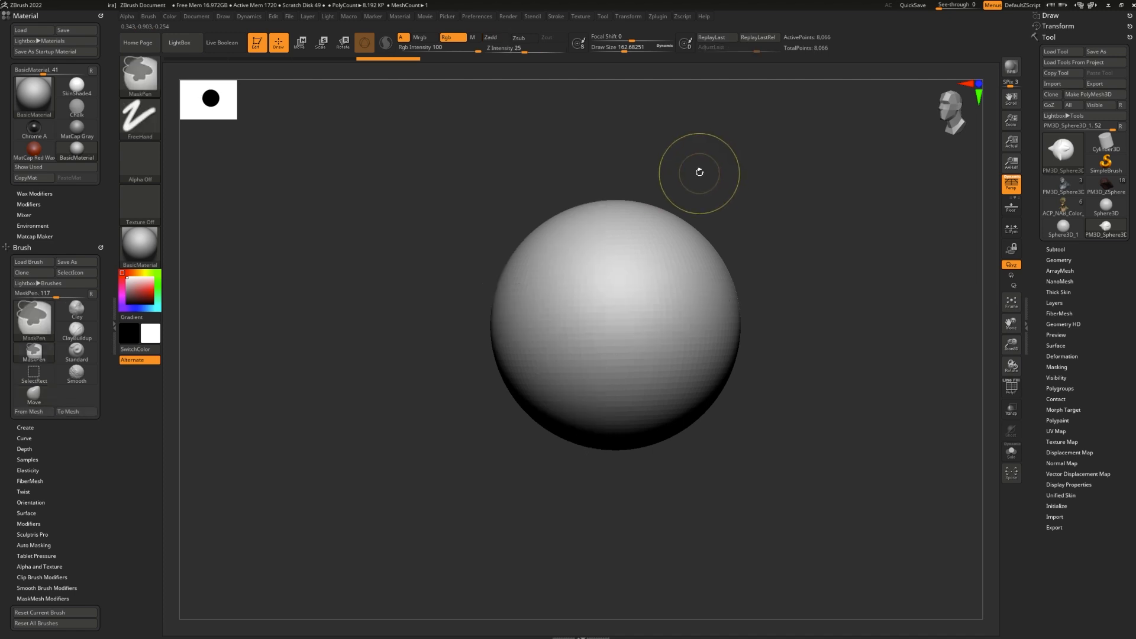
pyautogui.click(627, 15)
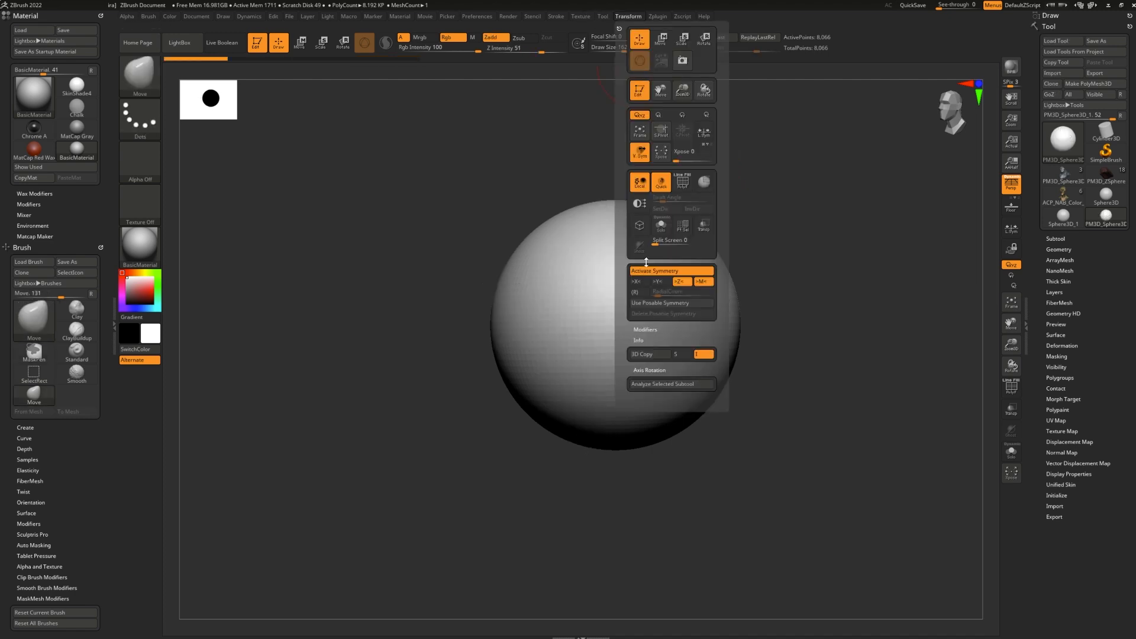
pyautogui.click(679, 281)
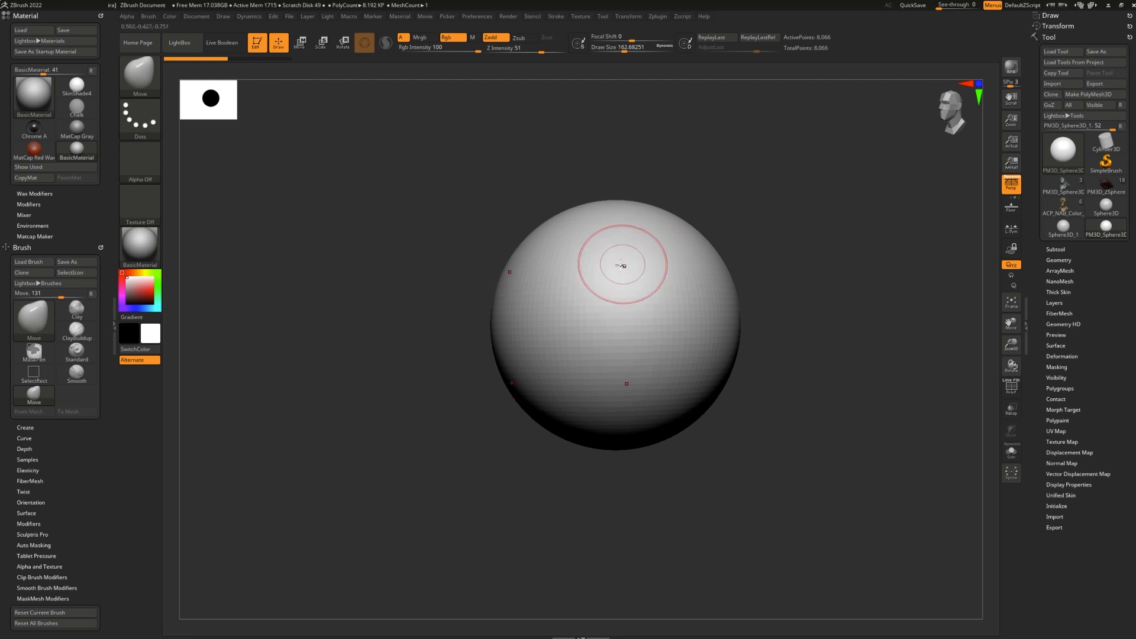
pyautogui.moveTo(621, 276)
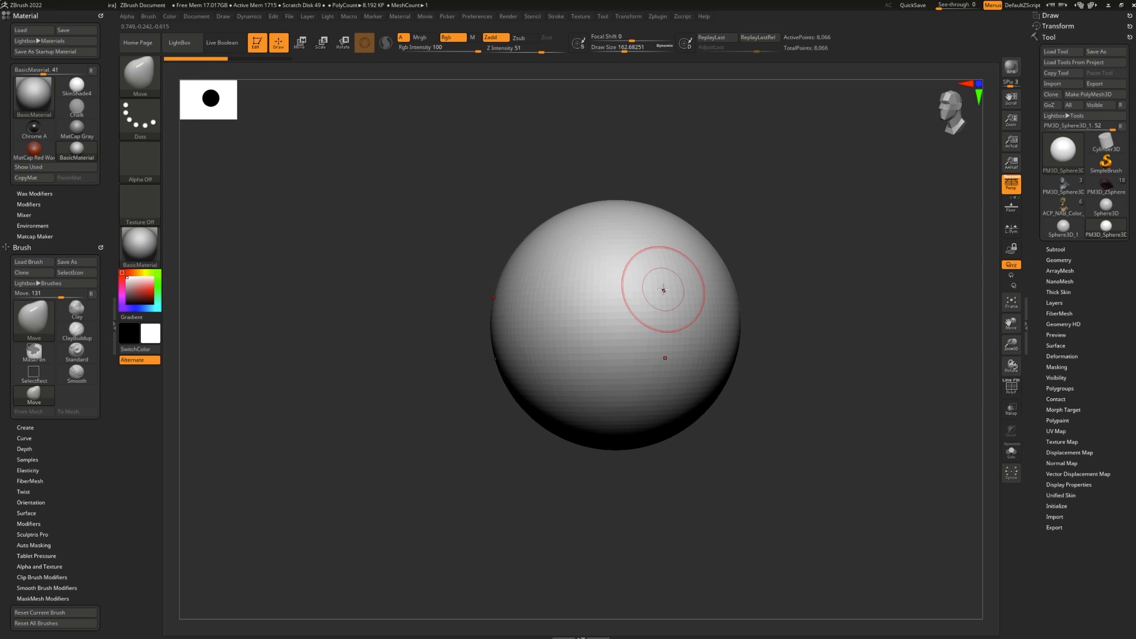
pyautogui.moveTo(663, 290); pyautogui.dragTo(682, 210)
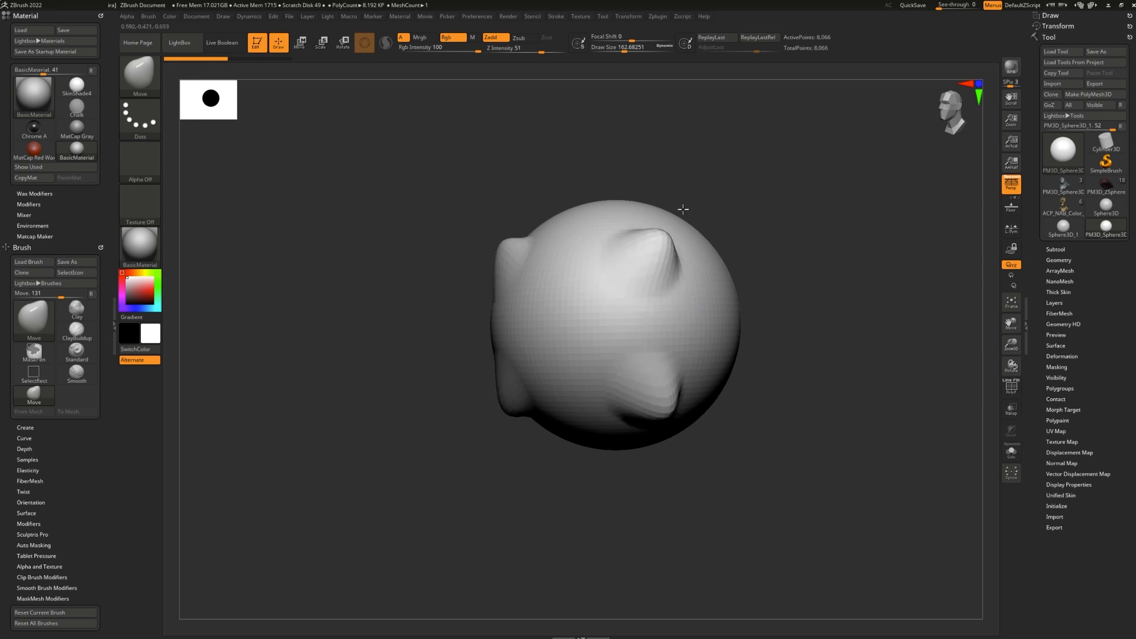
pyautogui.click(627, 16)
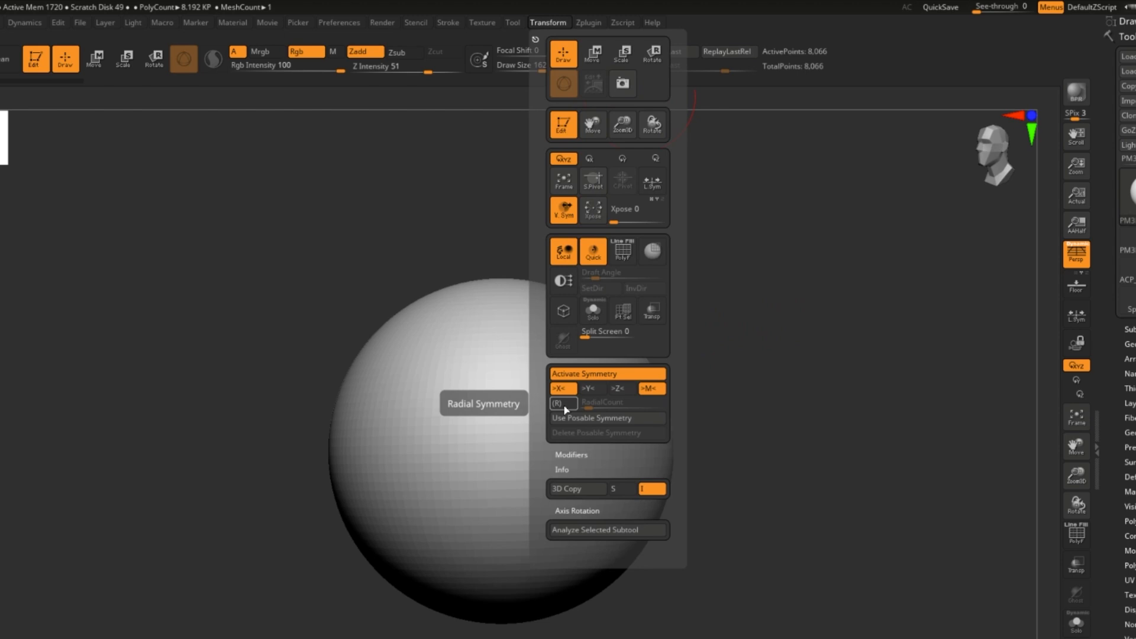
pyautogui.moveTo(575, 407)
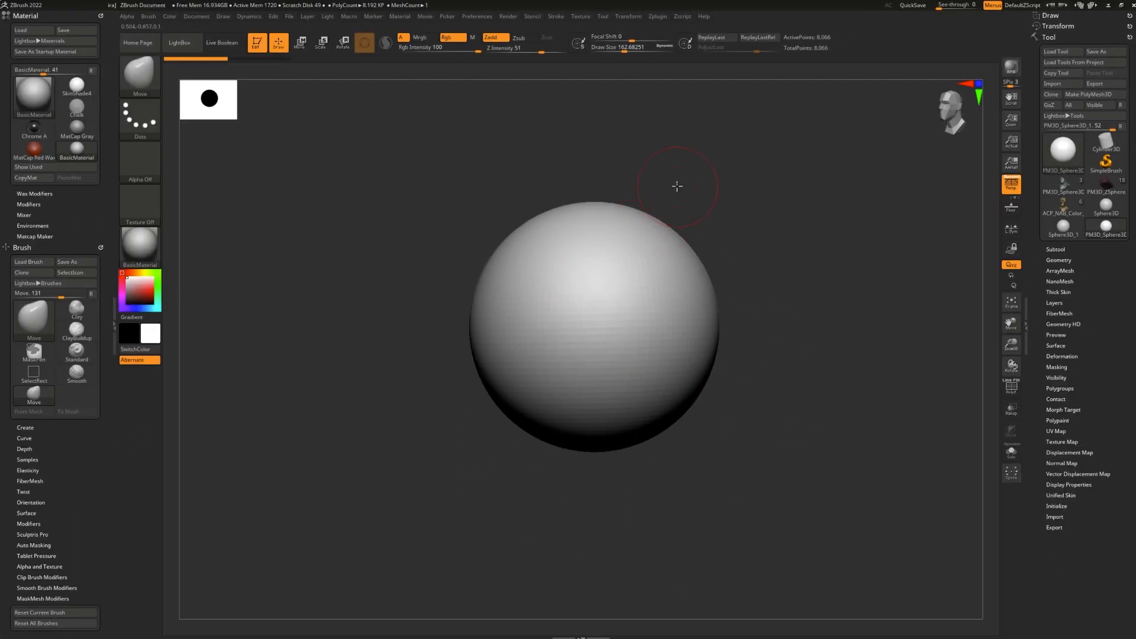
# Pull radially repeated spikes with RadialCount 8, switch radial symmetry to Y, then undo to a smooth sphere.
pyautogui.moveTo(677, 186); pyautogui.dragTo(624, 281)
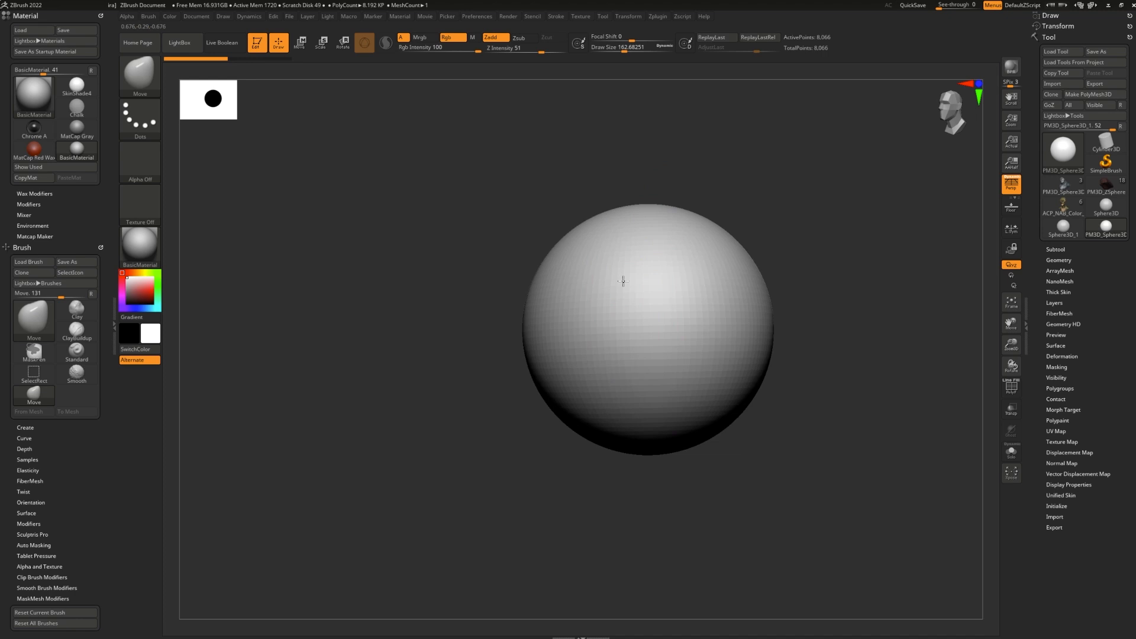
pyautogui.moveTo(624, 282); pyautogui.dragTo(566, 473)
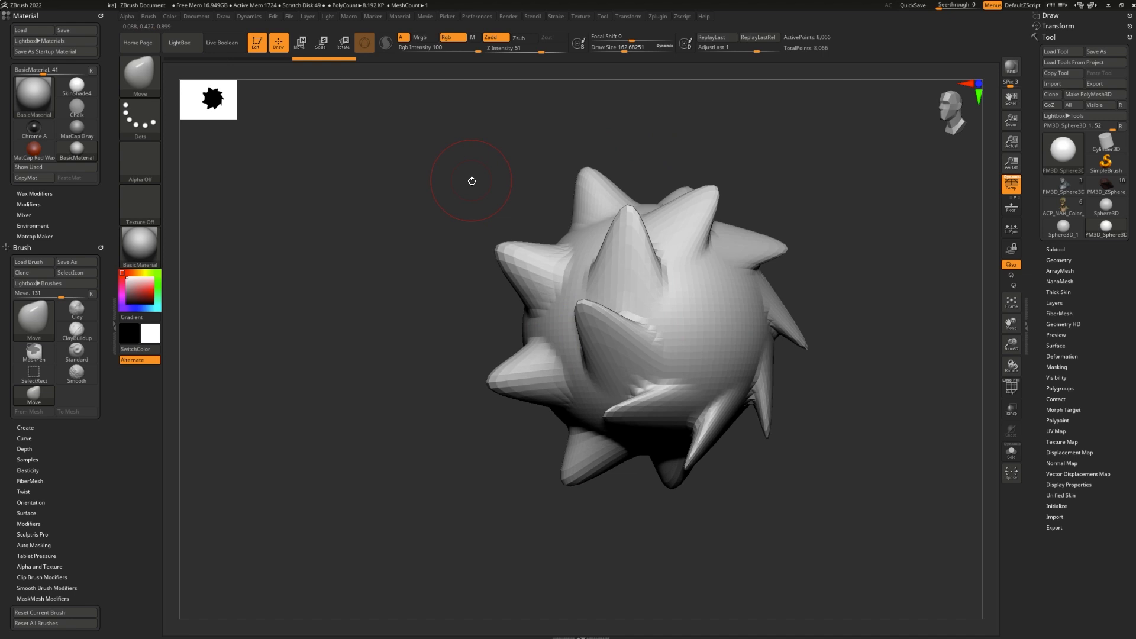
pyautogui.click(627, 16)
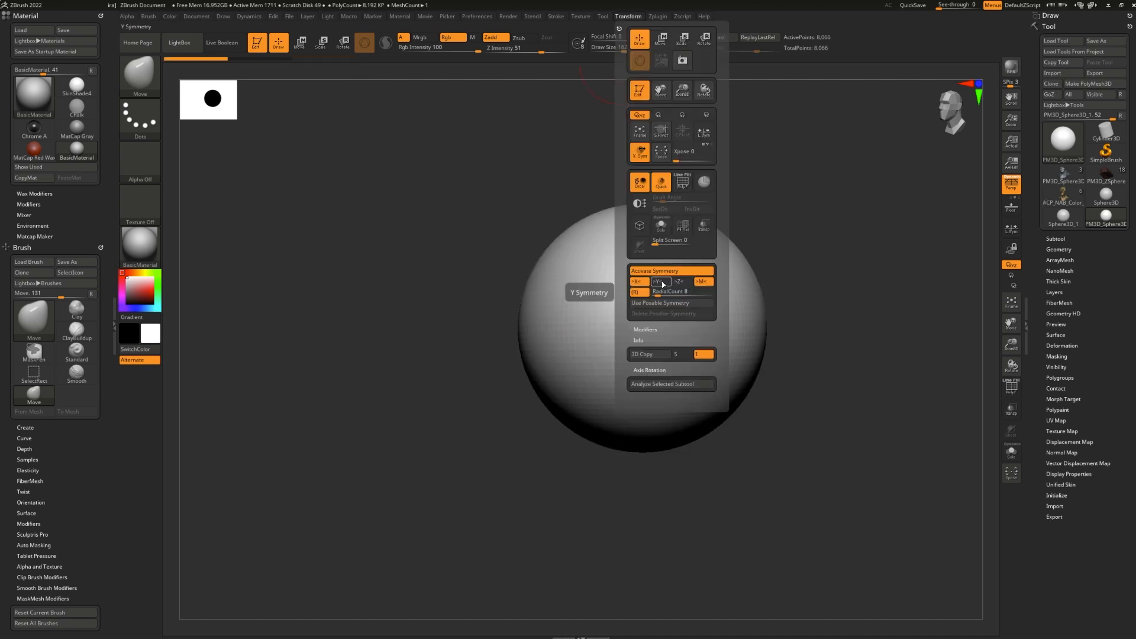
pyautogui.click(658, 282)
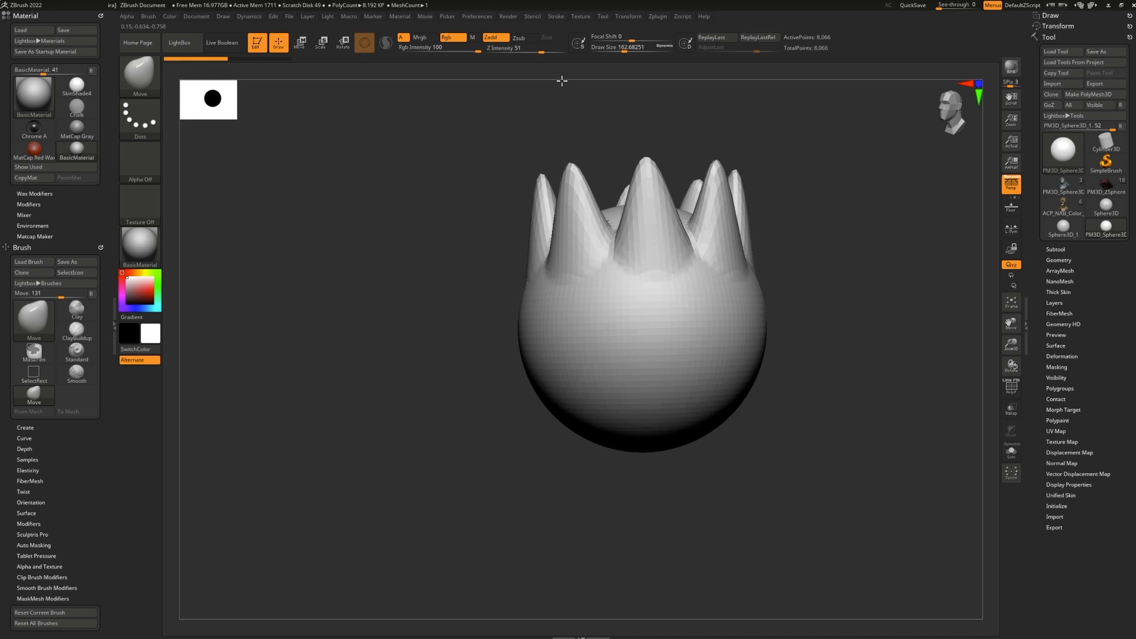
pyautogui.click(627, 16)
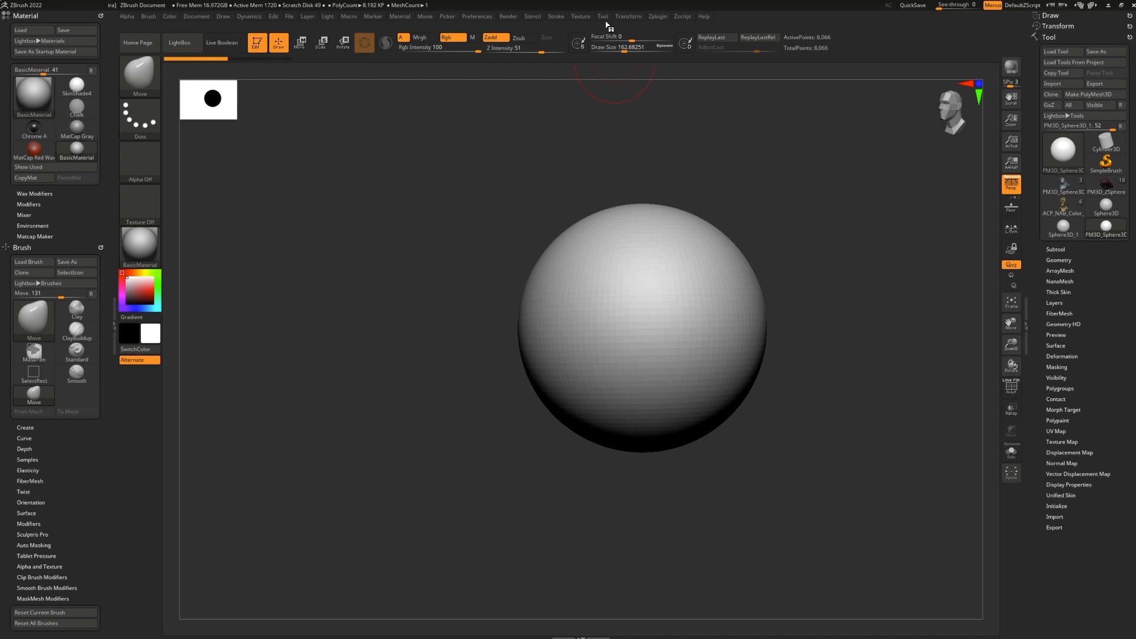
# Select the alien bust tool from the Tool palette to replace the test sphere.
pyautogui.click(627, 15)
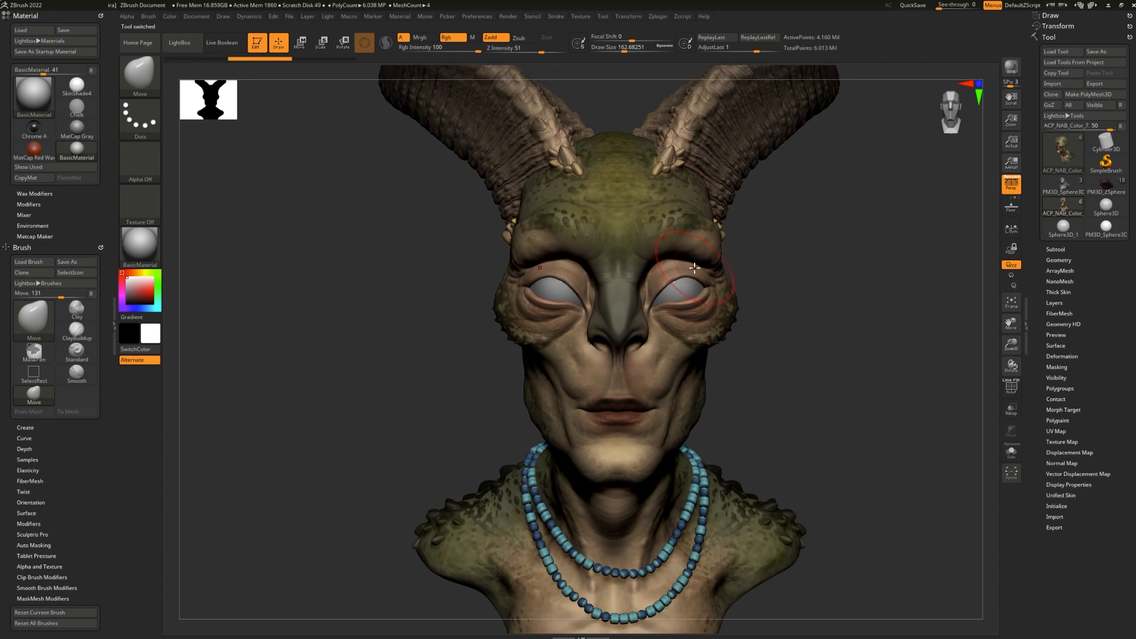
pyautogui.moveTo(722, 270)
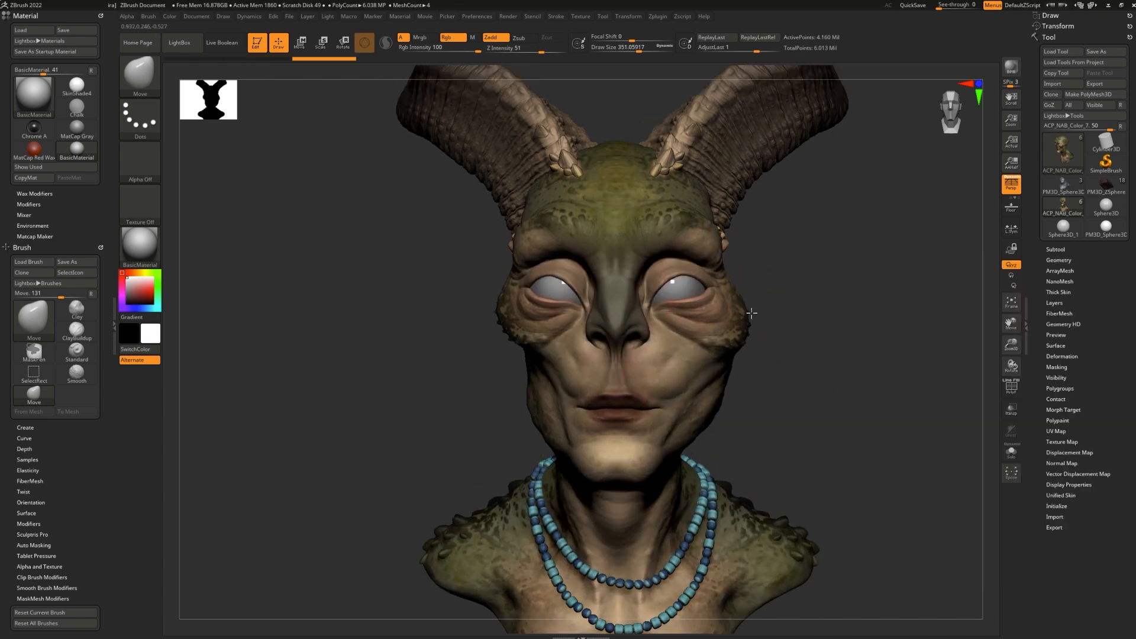
pyautogui.moveTo(751, 312); pyautogui.dragTo(710, 404)
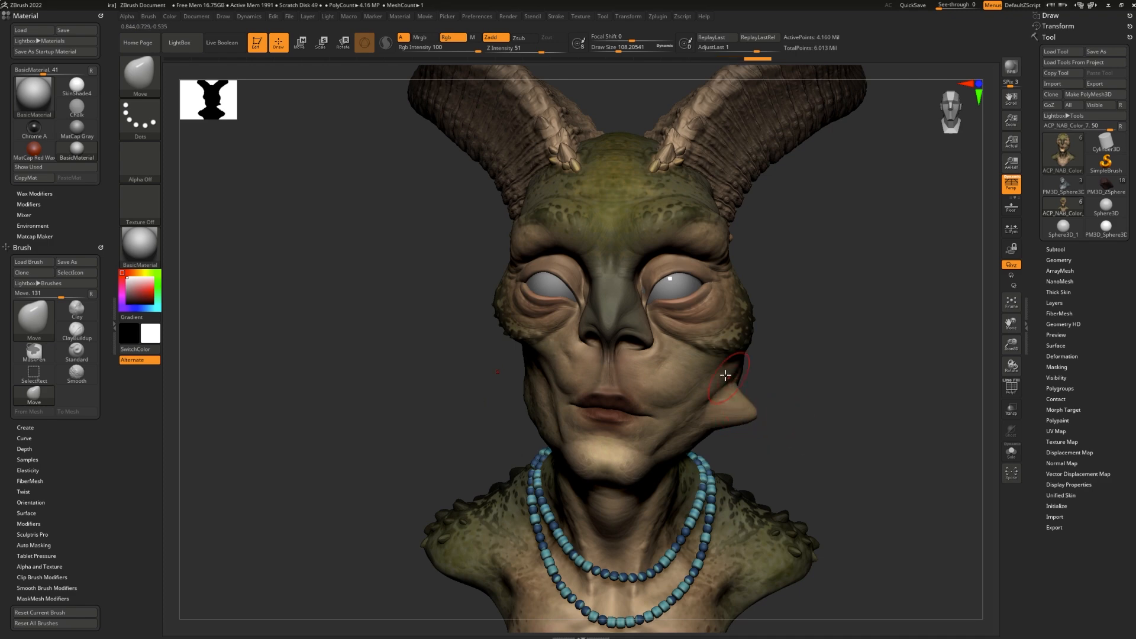
pyautogui.moveTo(606, 377)
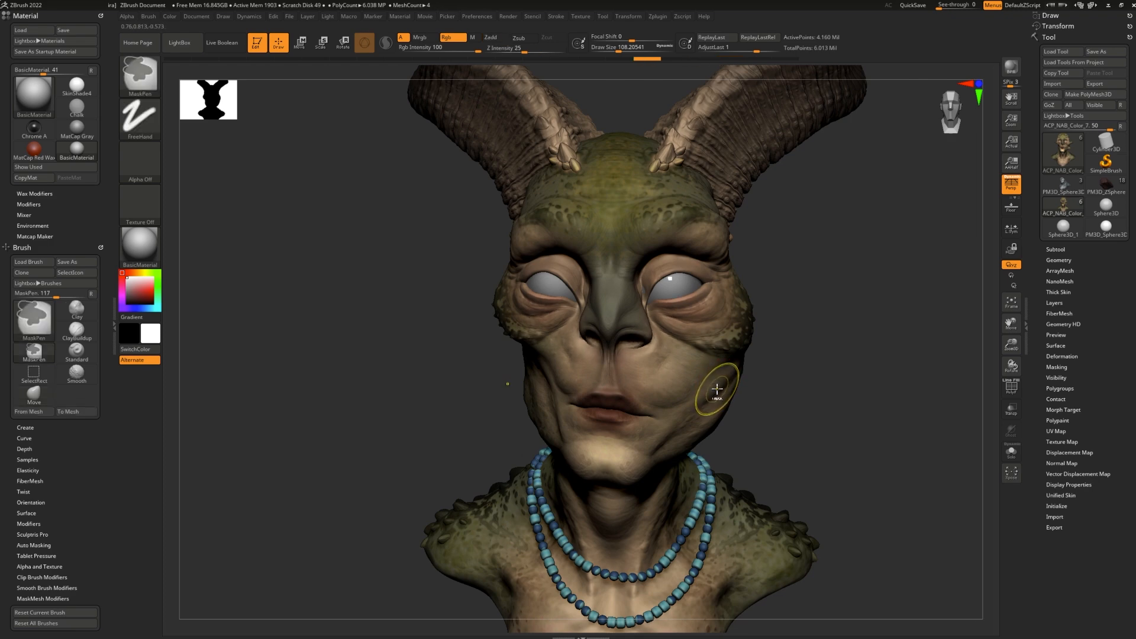
# Enable Poseable Symmetry and reshape both cheeks beside the alien's mouth with the Move brush.
pyautogui.click(627, 15)
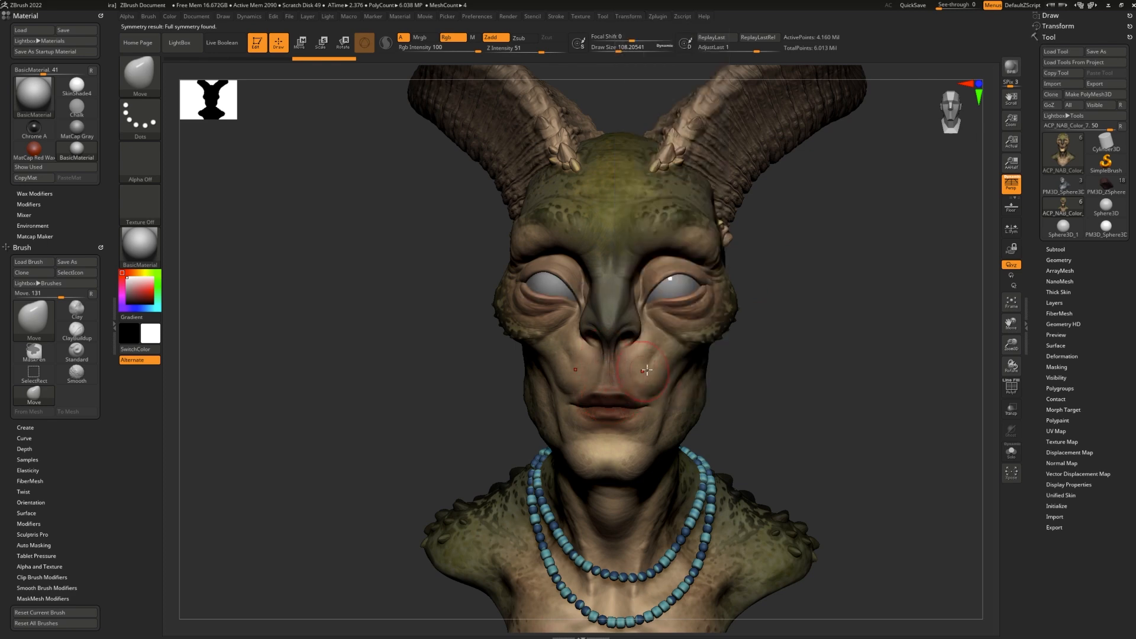
pyautogui.moveTo(662, 383)
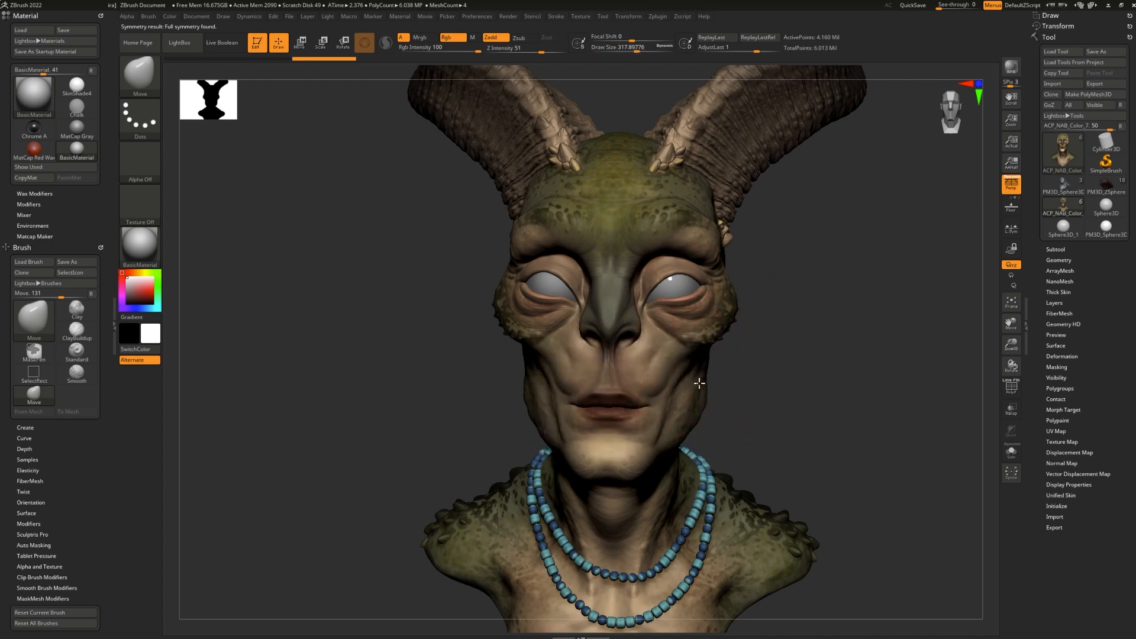
pyautogui.moveTo(699, 382); pyautogui.dragTo(647, 464)
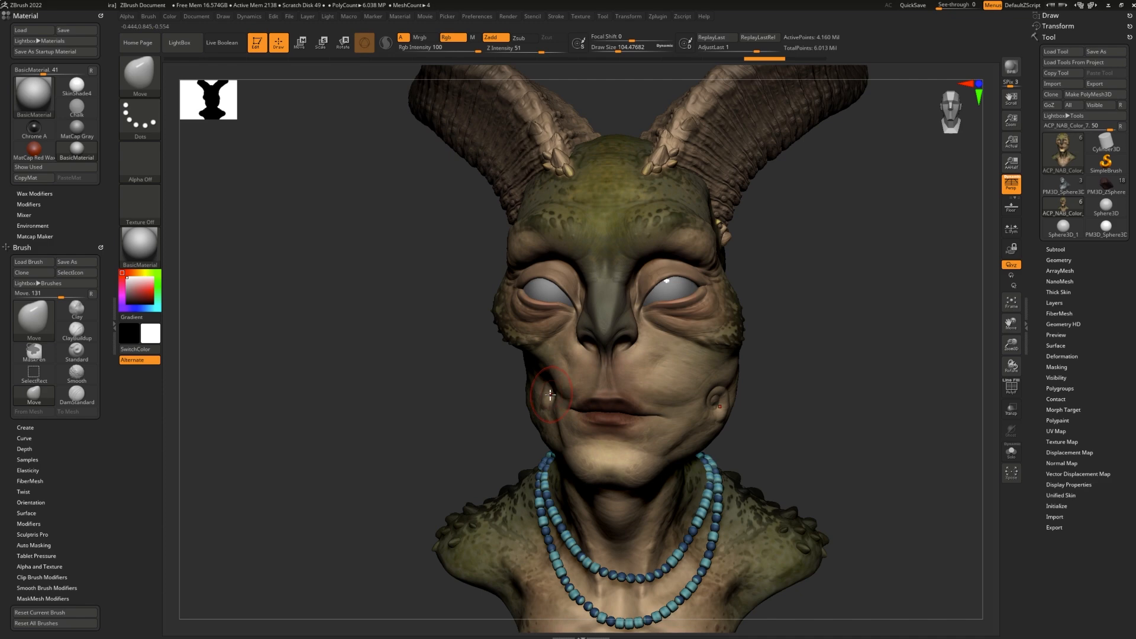
pyautogui.moveTo(711, 382)
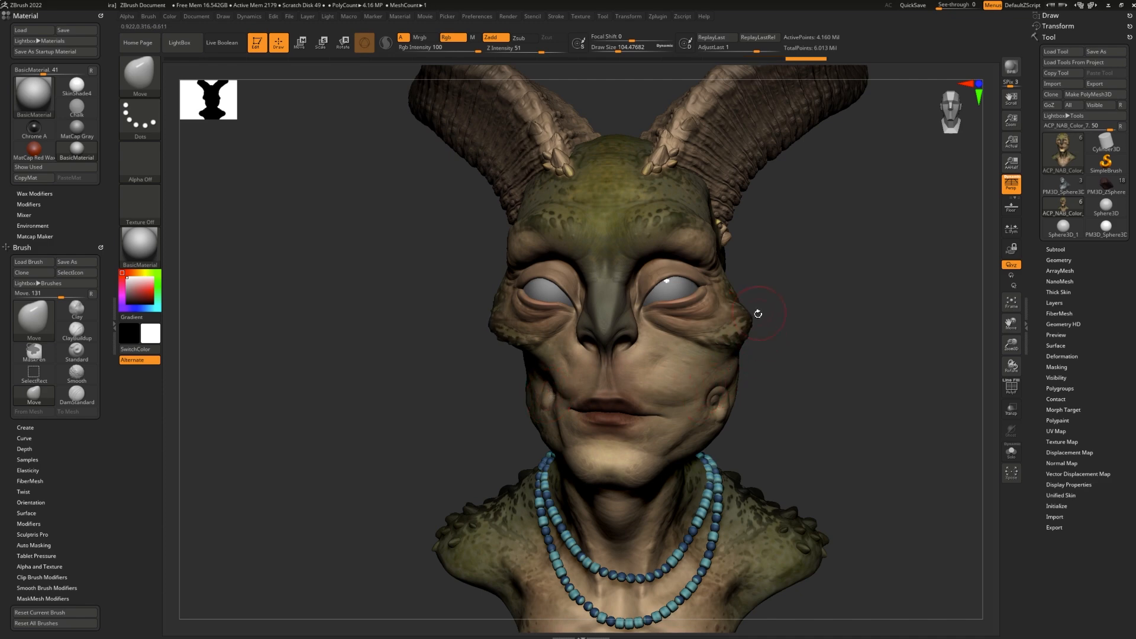
pyautogui.moveTo(757, 312); pyautogui.dragTo(770, 440)
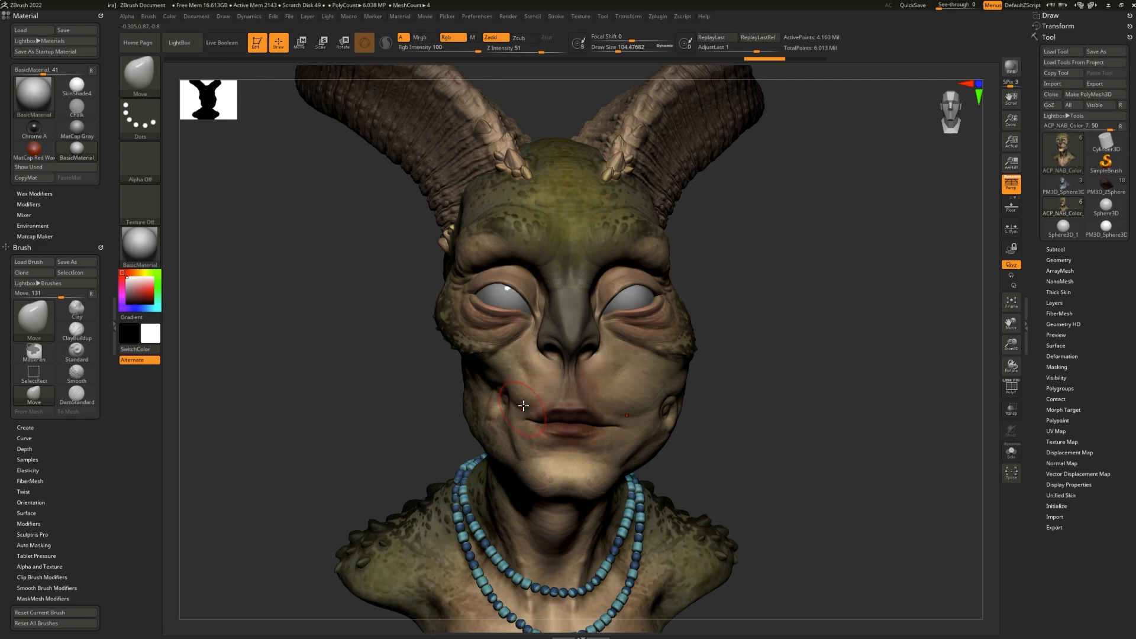
pyautogui.moveTo(651, 363)
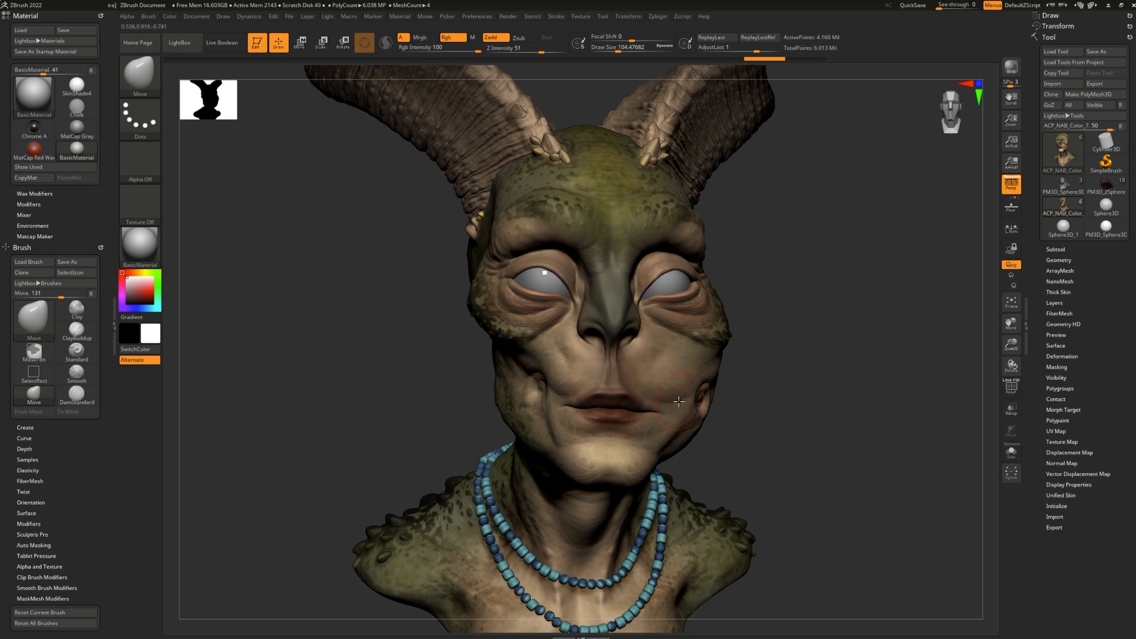
pyautogui.moveTo(675, 395)
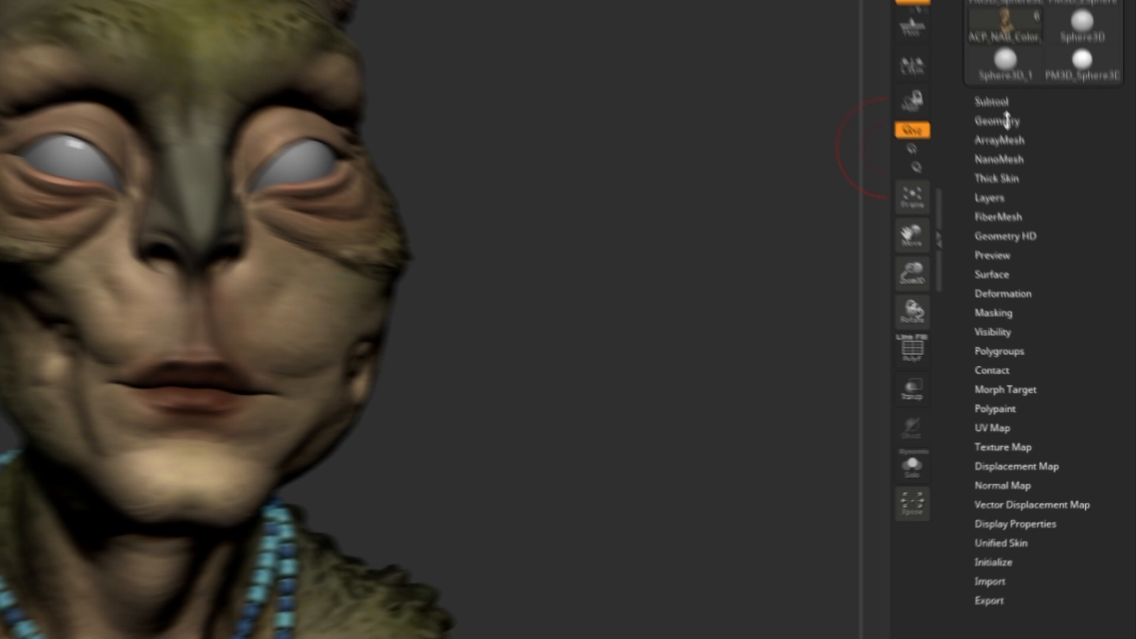
# Run Mirror And Weld from Tool > Geometry > Modify Topology so both sides of the face match.
pyautogui.click(996, 121)
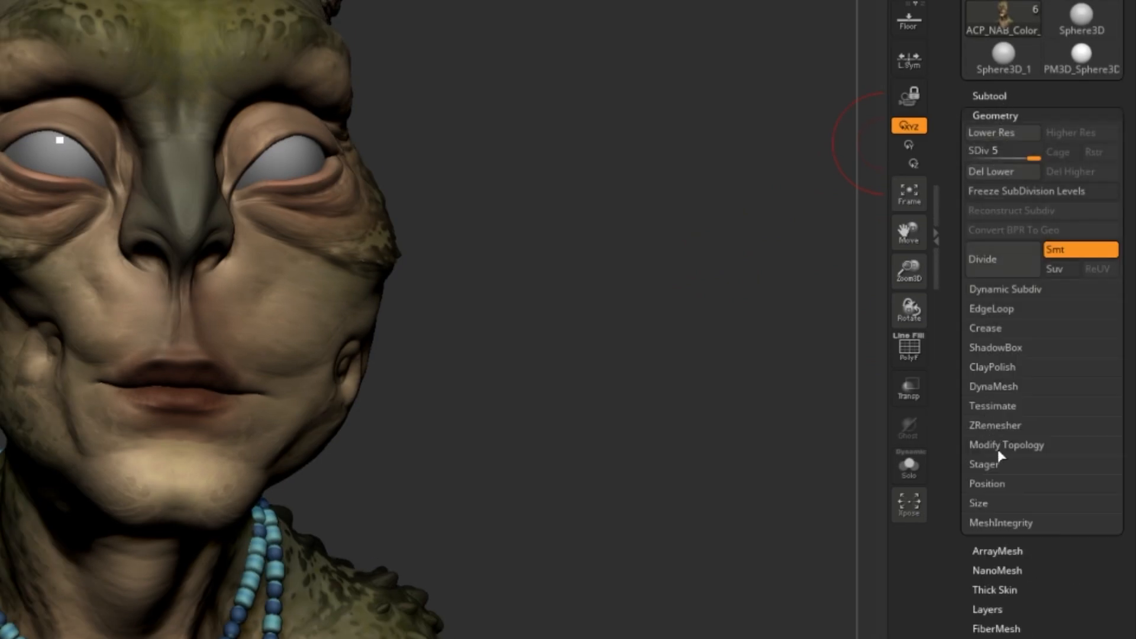
pyautogui.click(1005, 444)
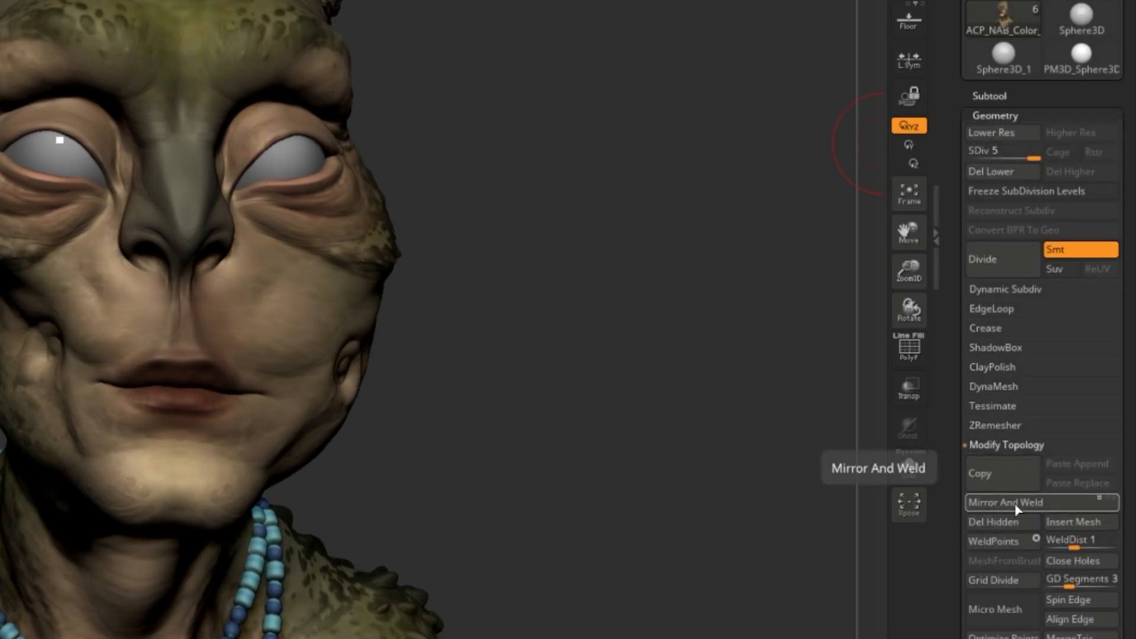
pyautogui.click(1005, 502)
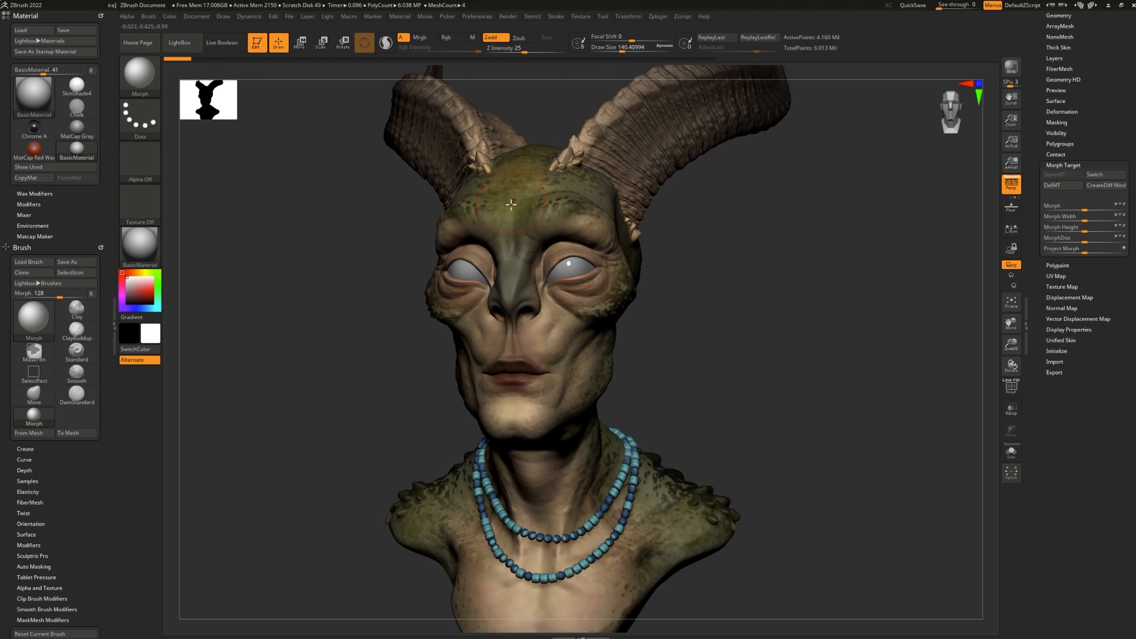
pyautogui.moveTo(907, 182)
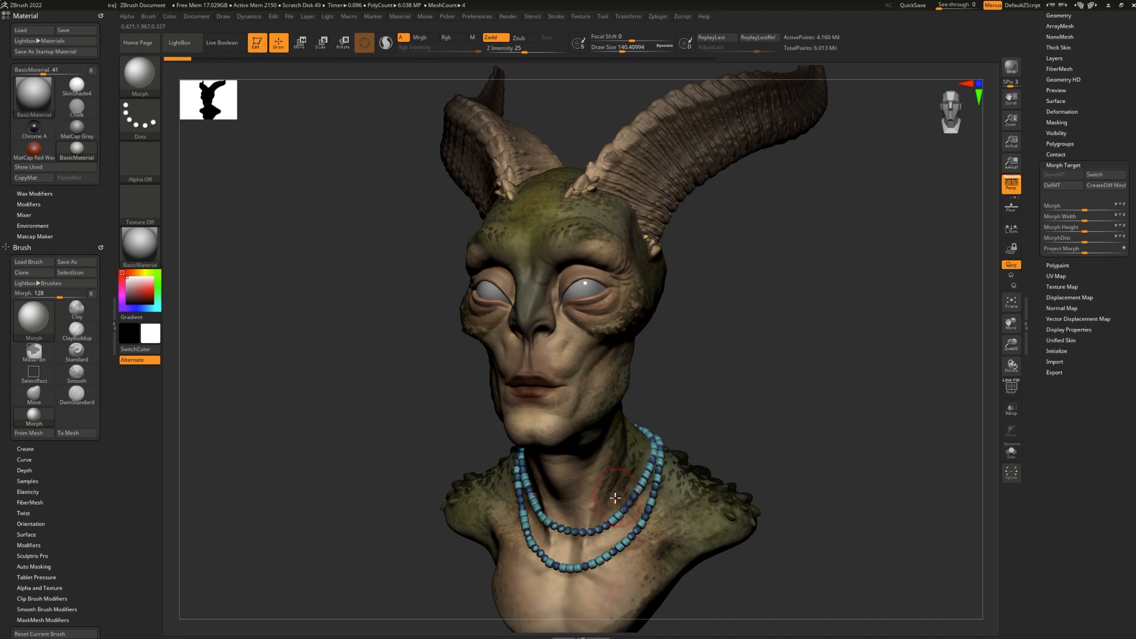
# Use Transpose to spread the horns, eyes and bead necklace apart from the offset head.
pyautogui.click(627, 15)
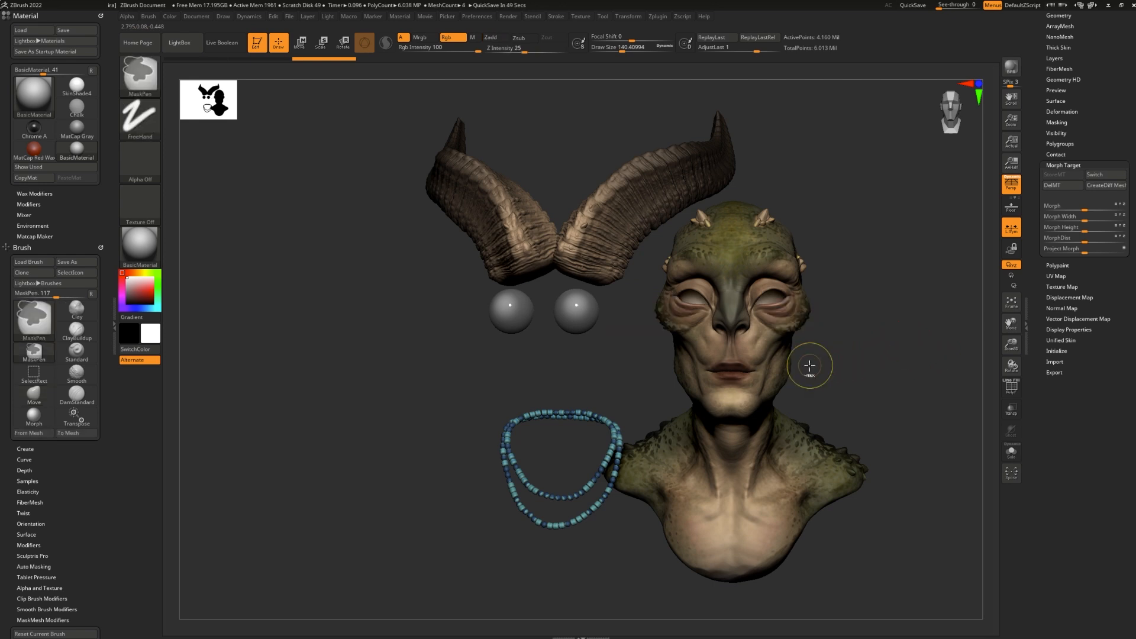
# Pull the cheeks outward with the Move brush under local symmetry, then view the restored bust from the side.
pyautogui.click(627, 16)
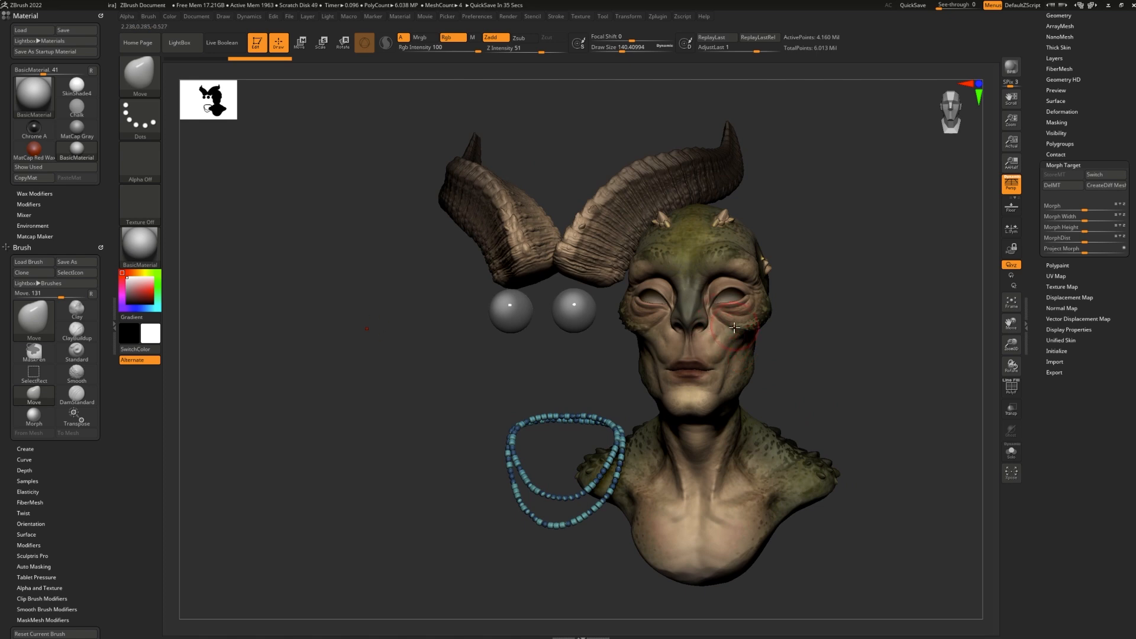
pyautogui.moveTo(735, 327); pyautogui.dragTo(728, 332)
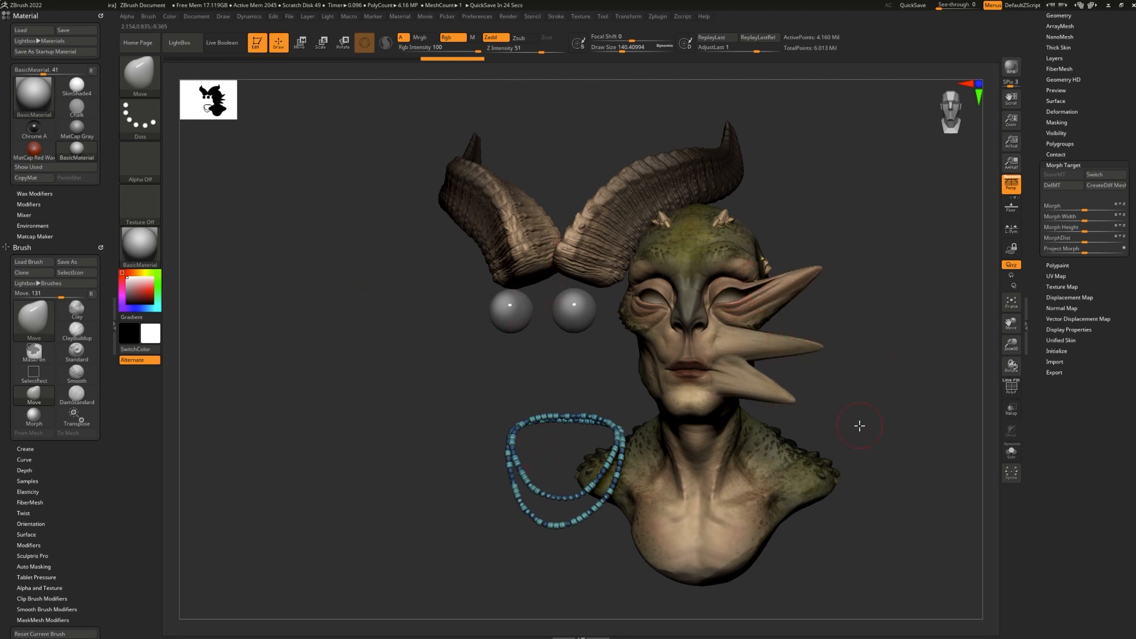
pyautogui.moveTo(860, 424); pyautogui.dragTo(763, 441)
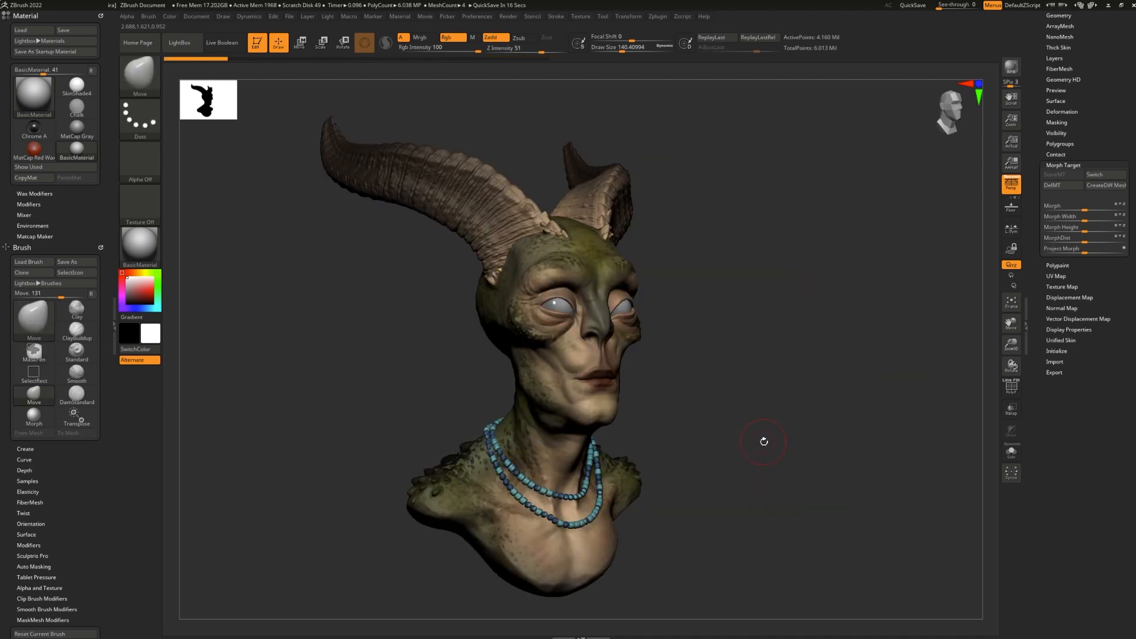
pyautogui.moveTo(743, 425)
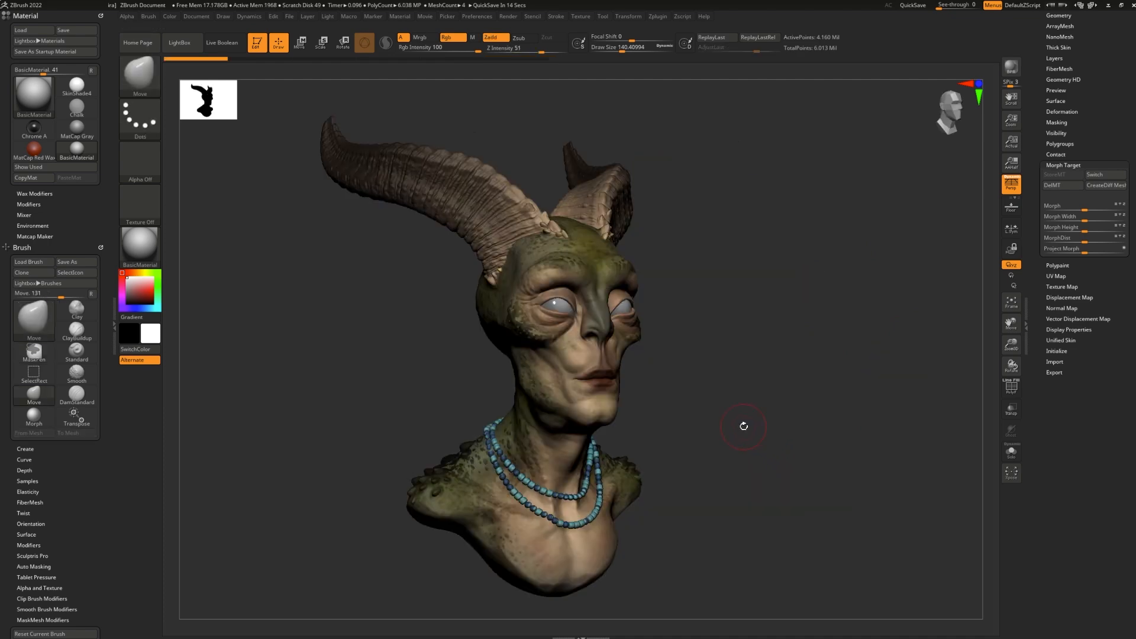